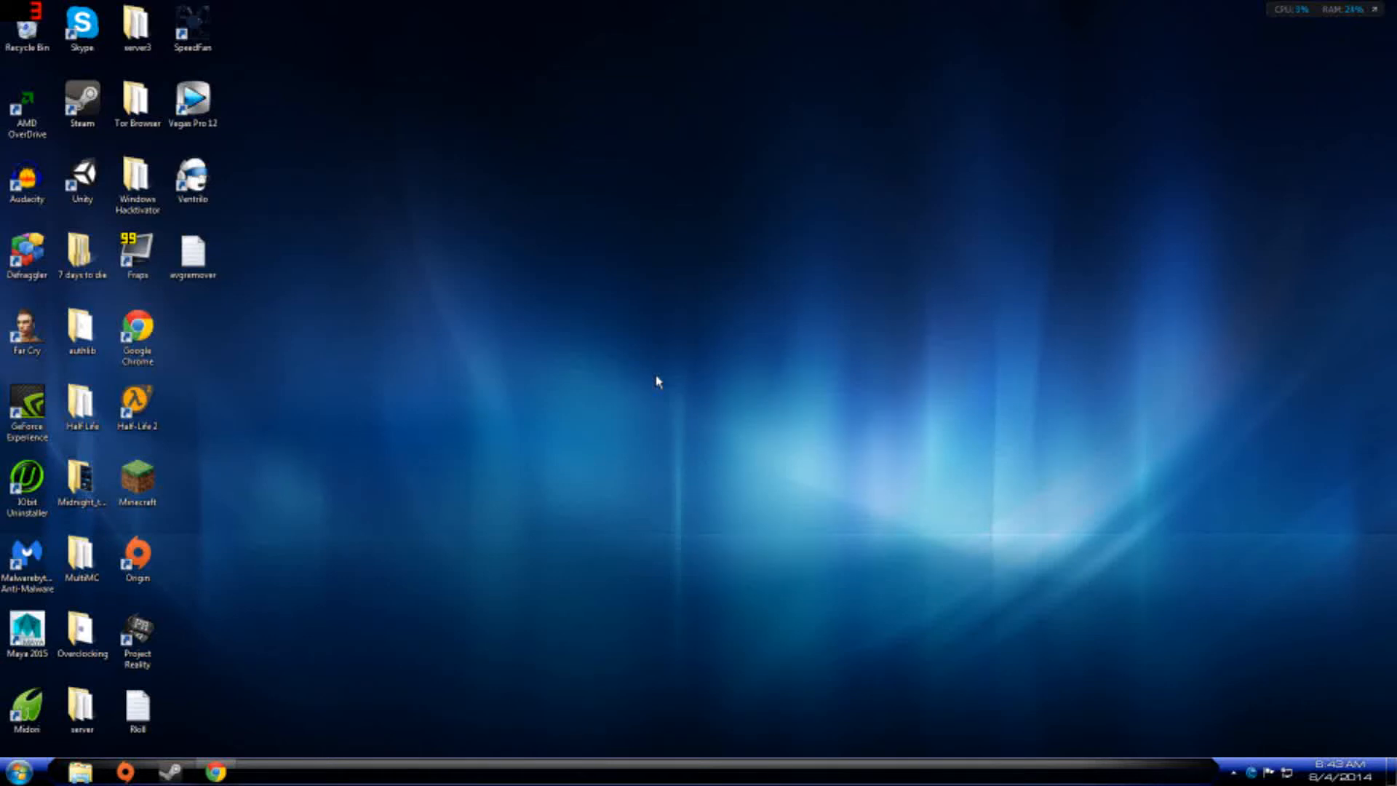
mouse_move(615, 436)
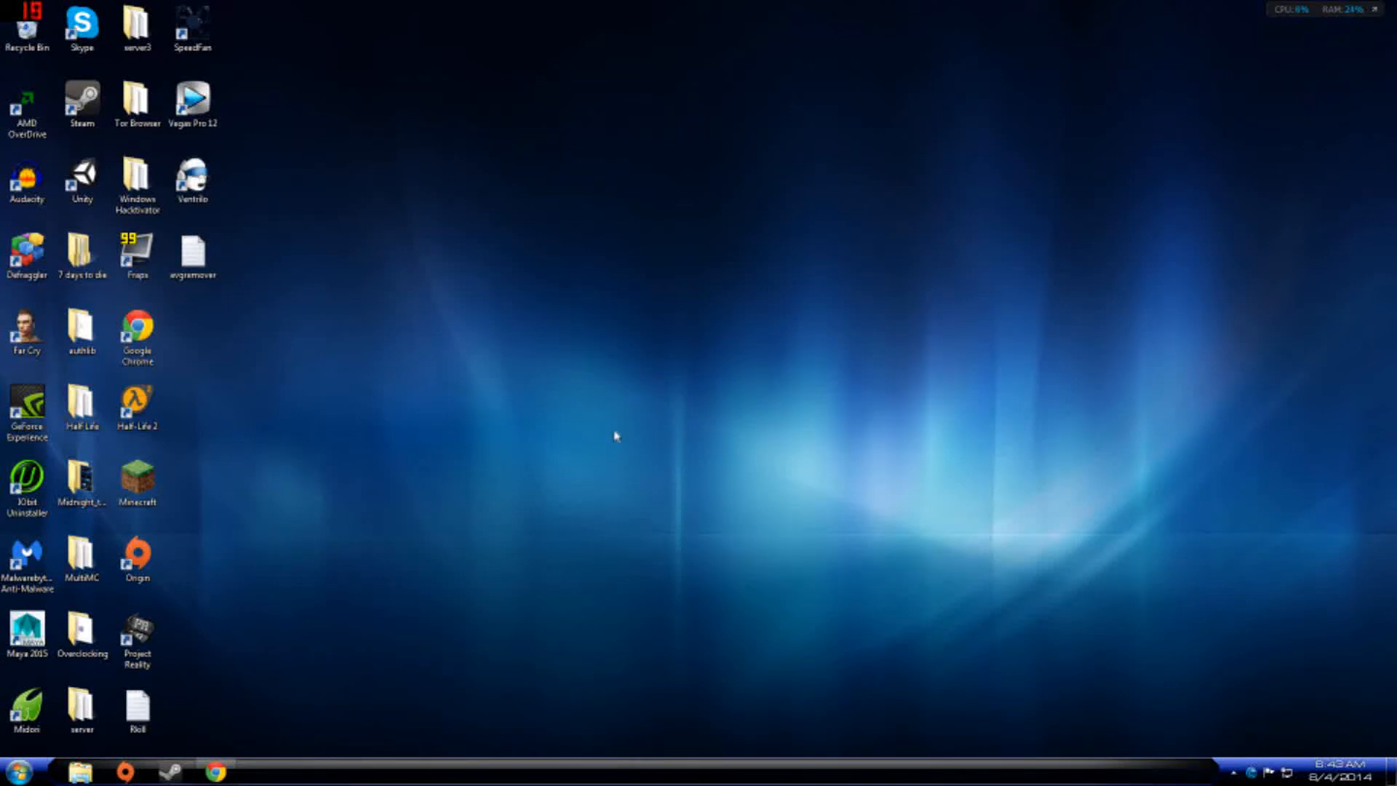
mouse_move(611, 440)
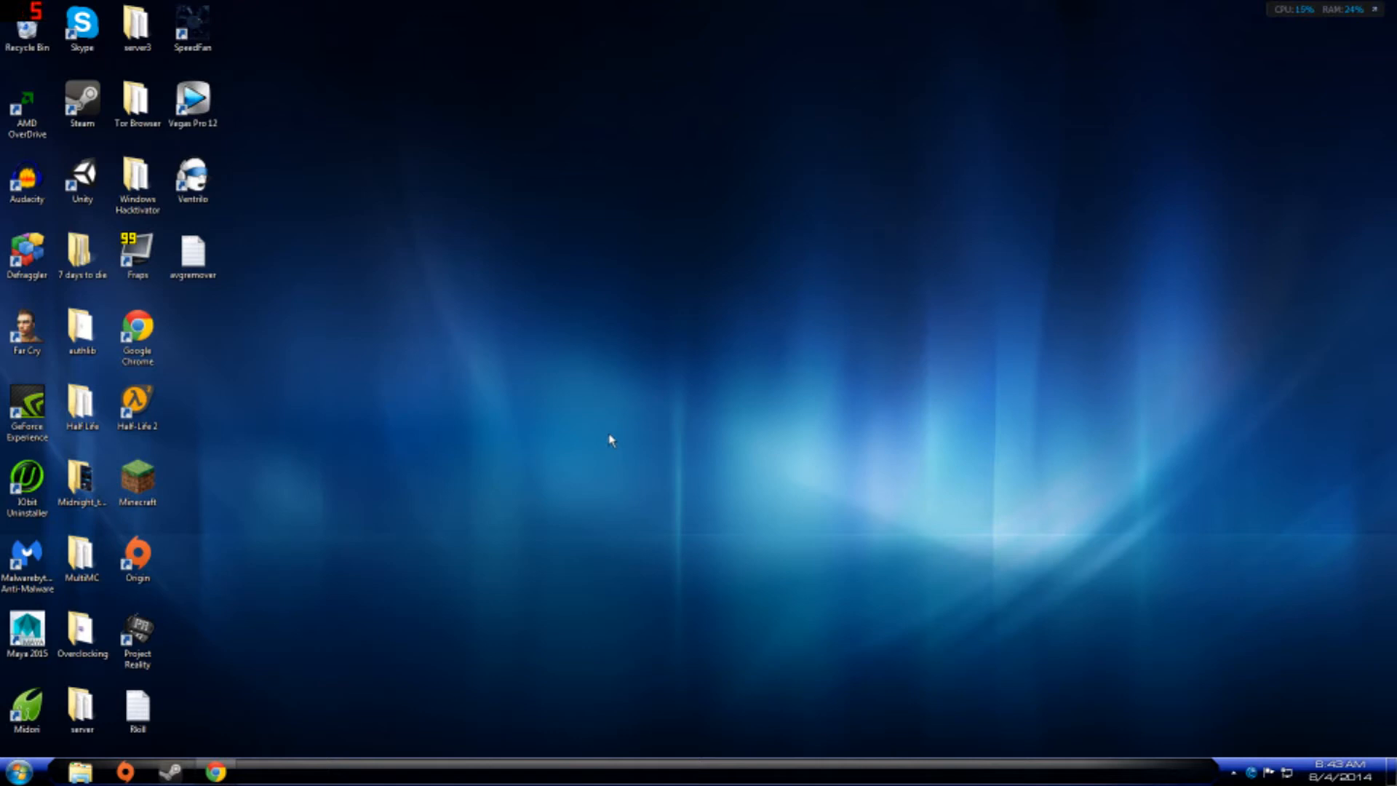
Step: Launch GeForce Experience and wait for its 'encountered an error and must close' message
click(215, 771)
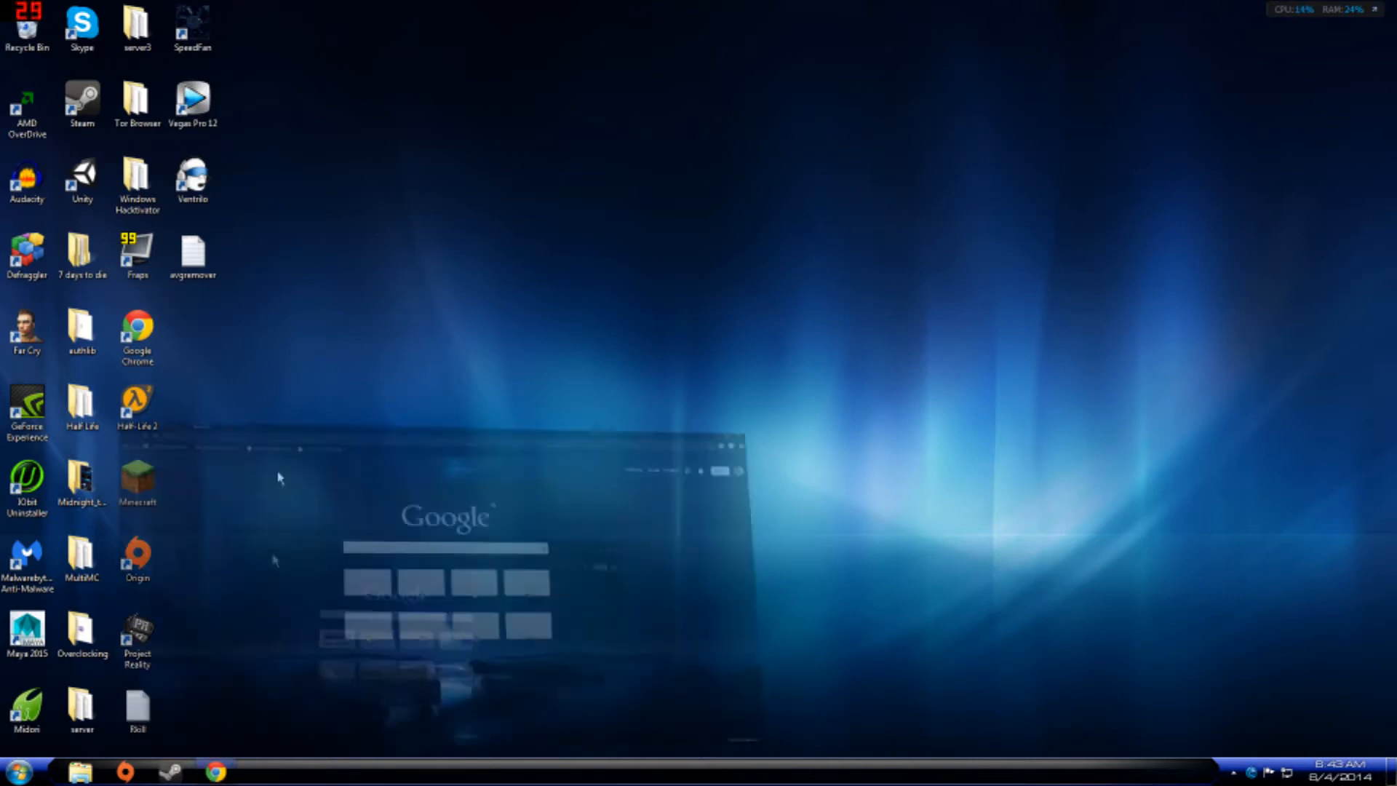
text(jxjxjx)
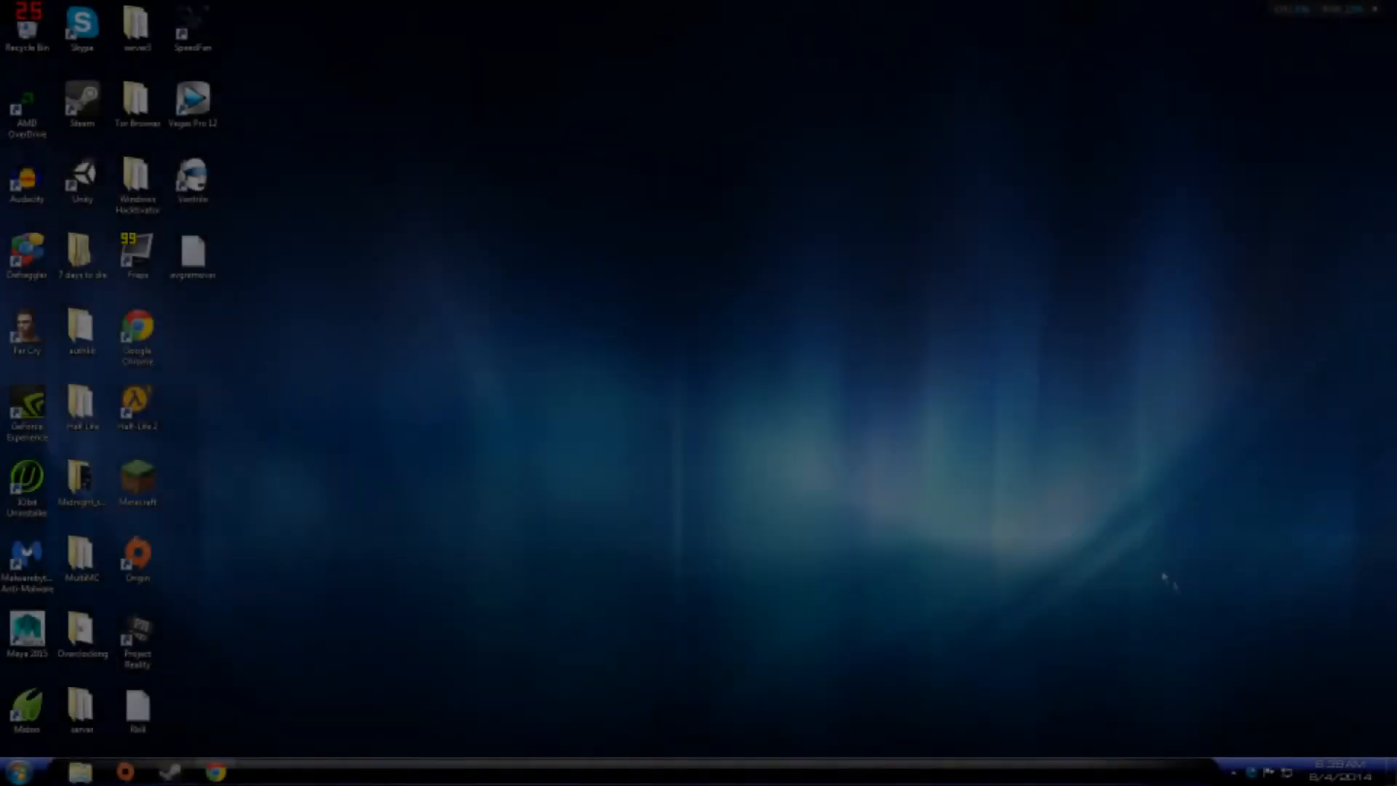
click(1234, 771)
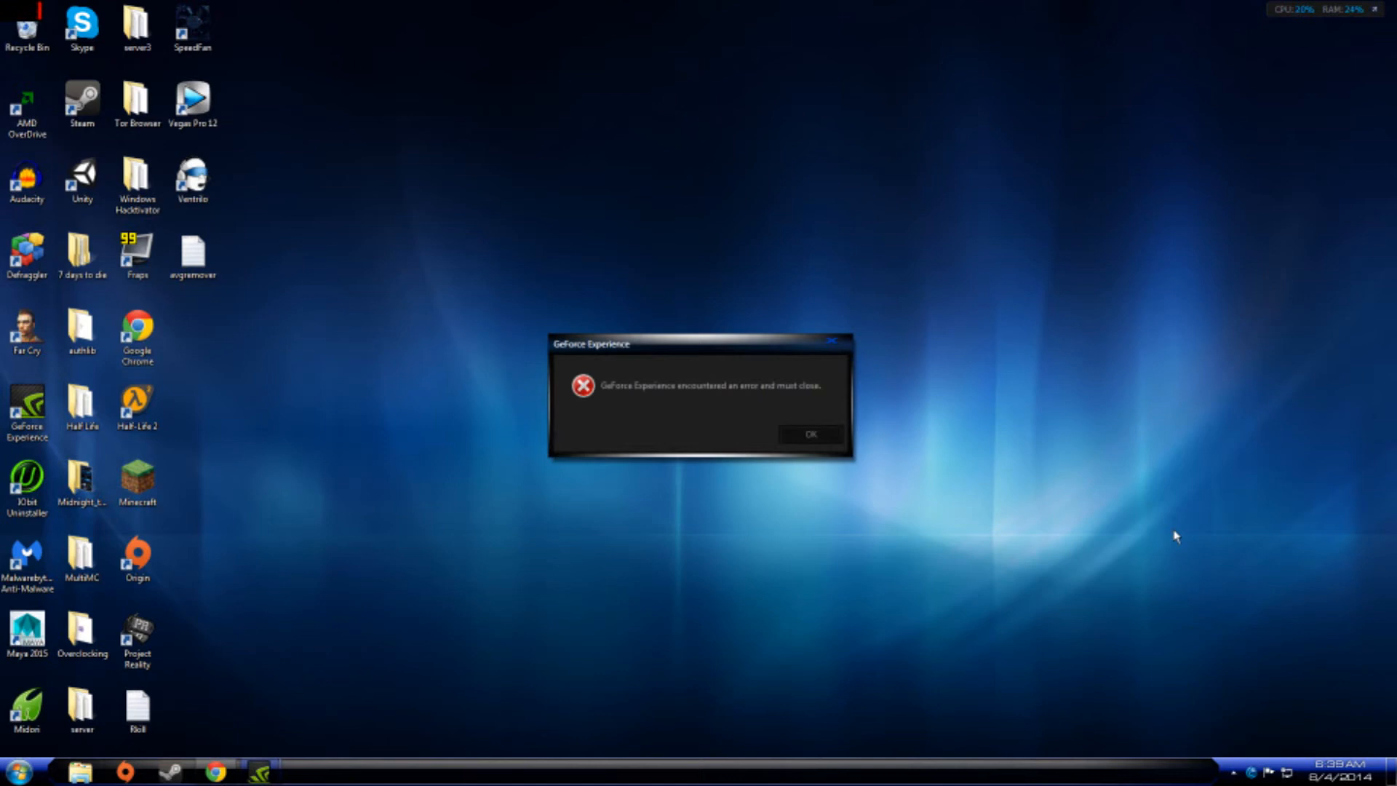
mouse_move(1021, 476)
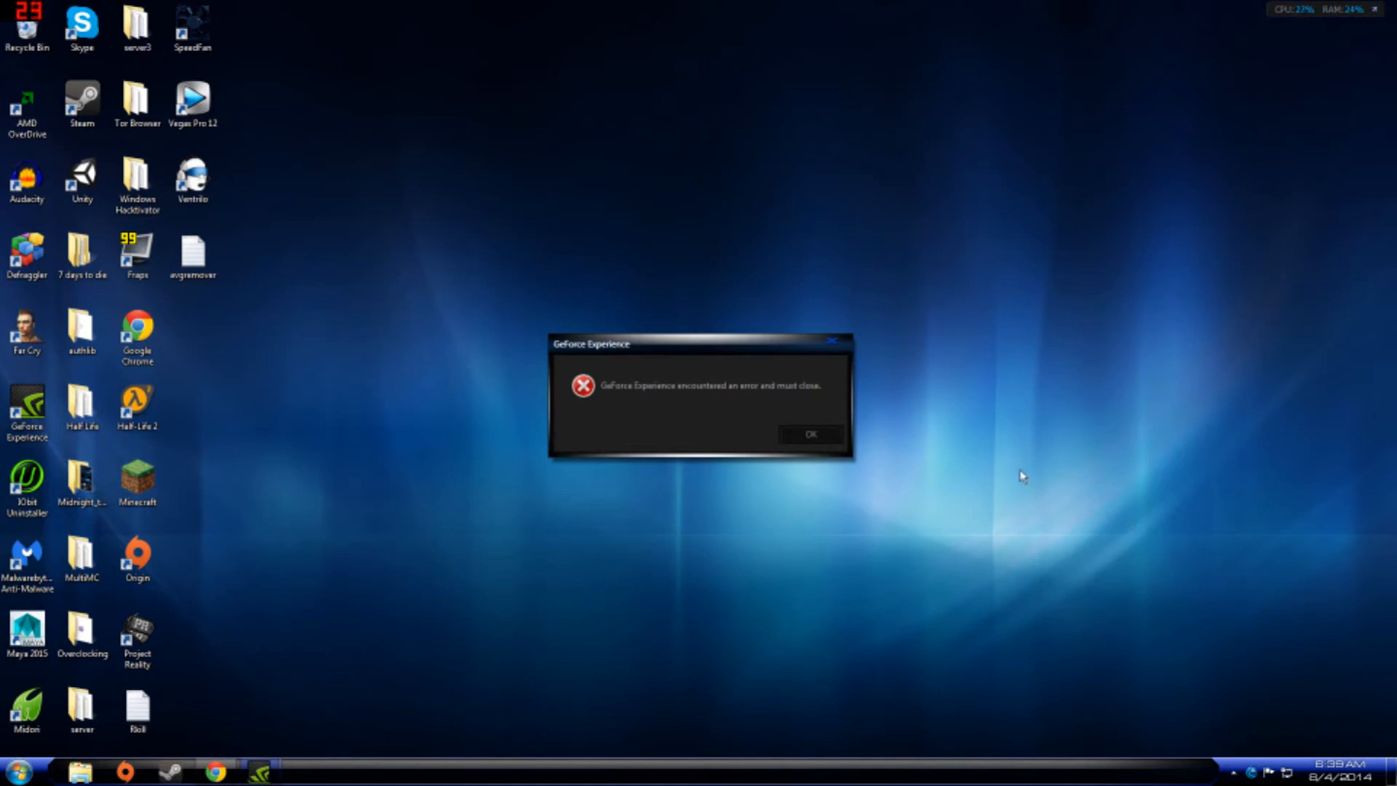
mouse_move(857, 412)
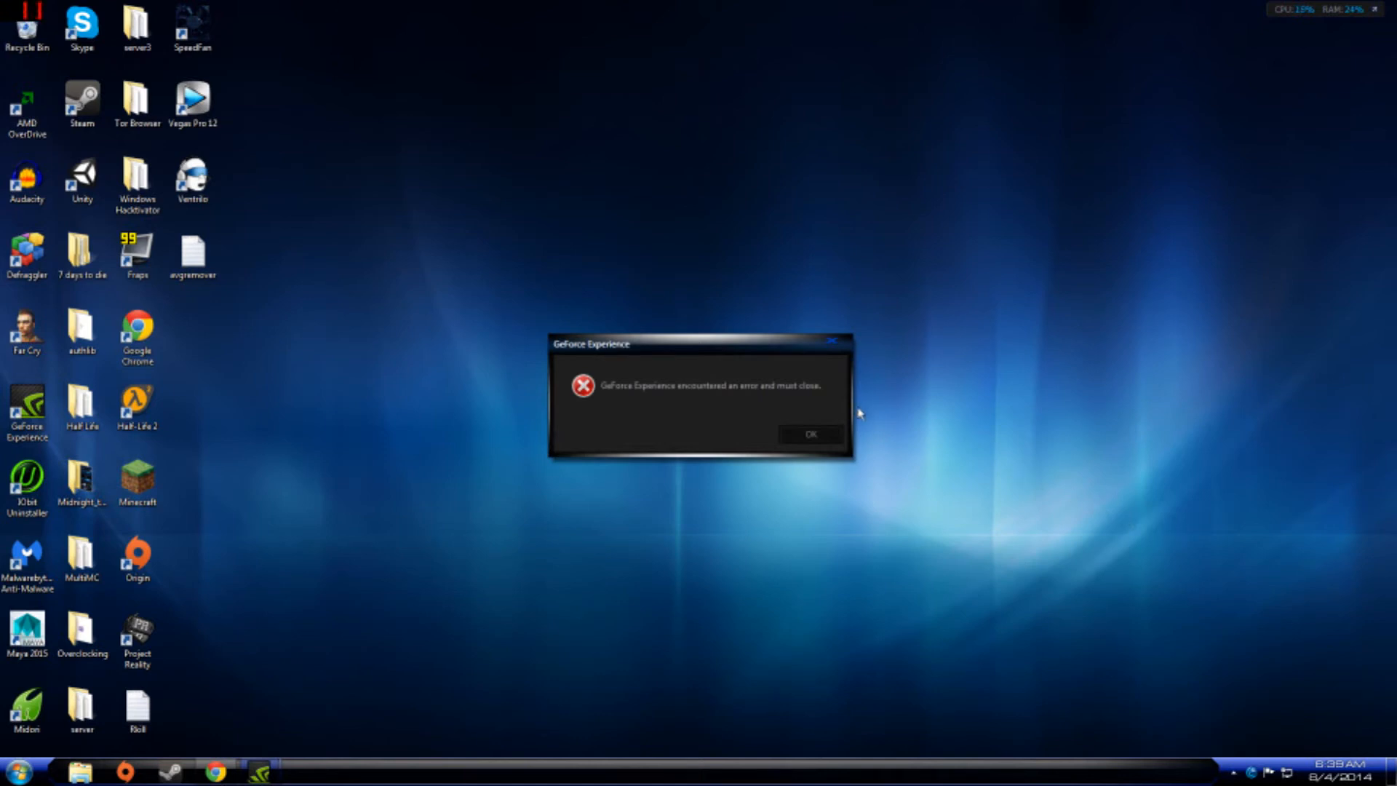
mouse_move(729, 443)
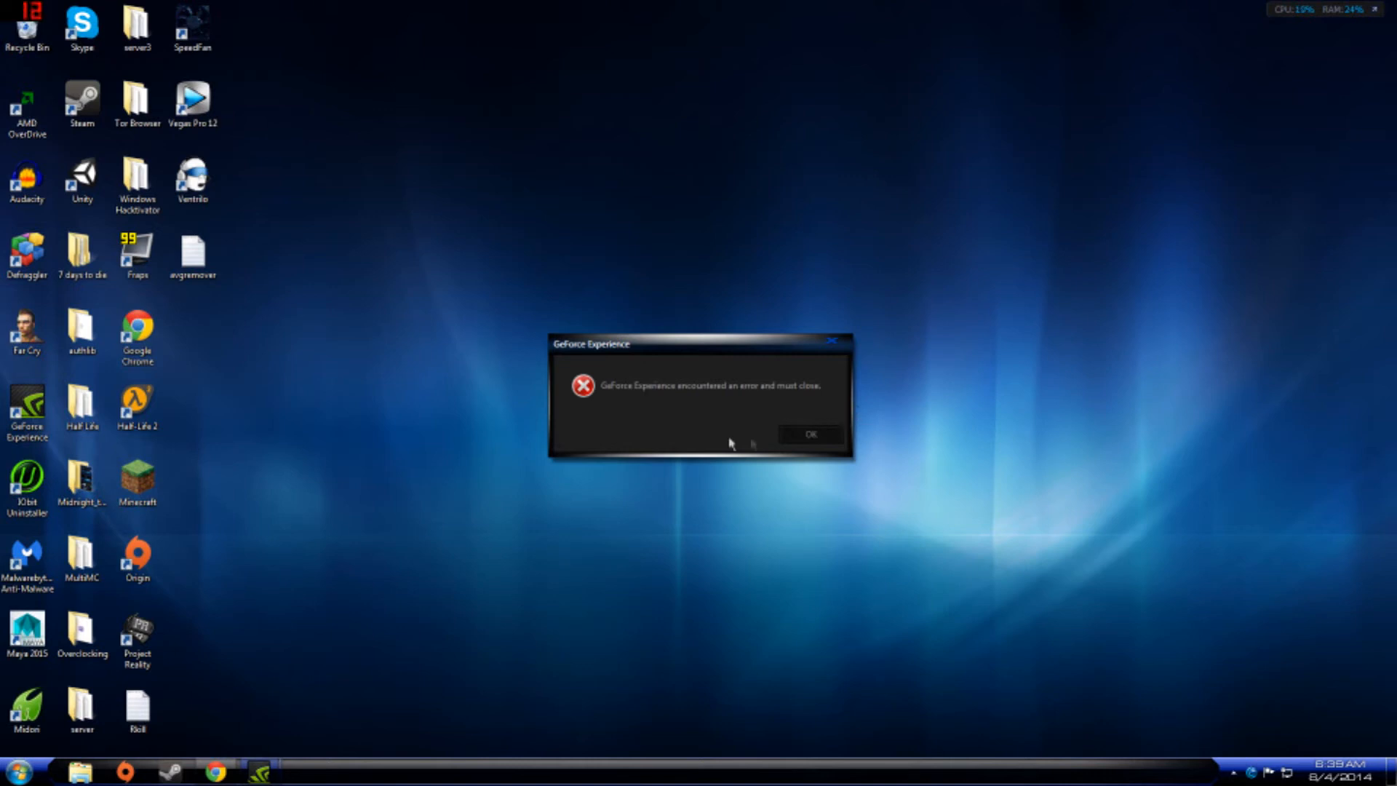
mouse_move(708, 349)
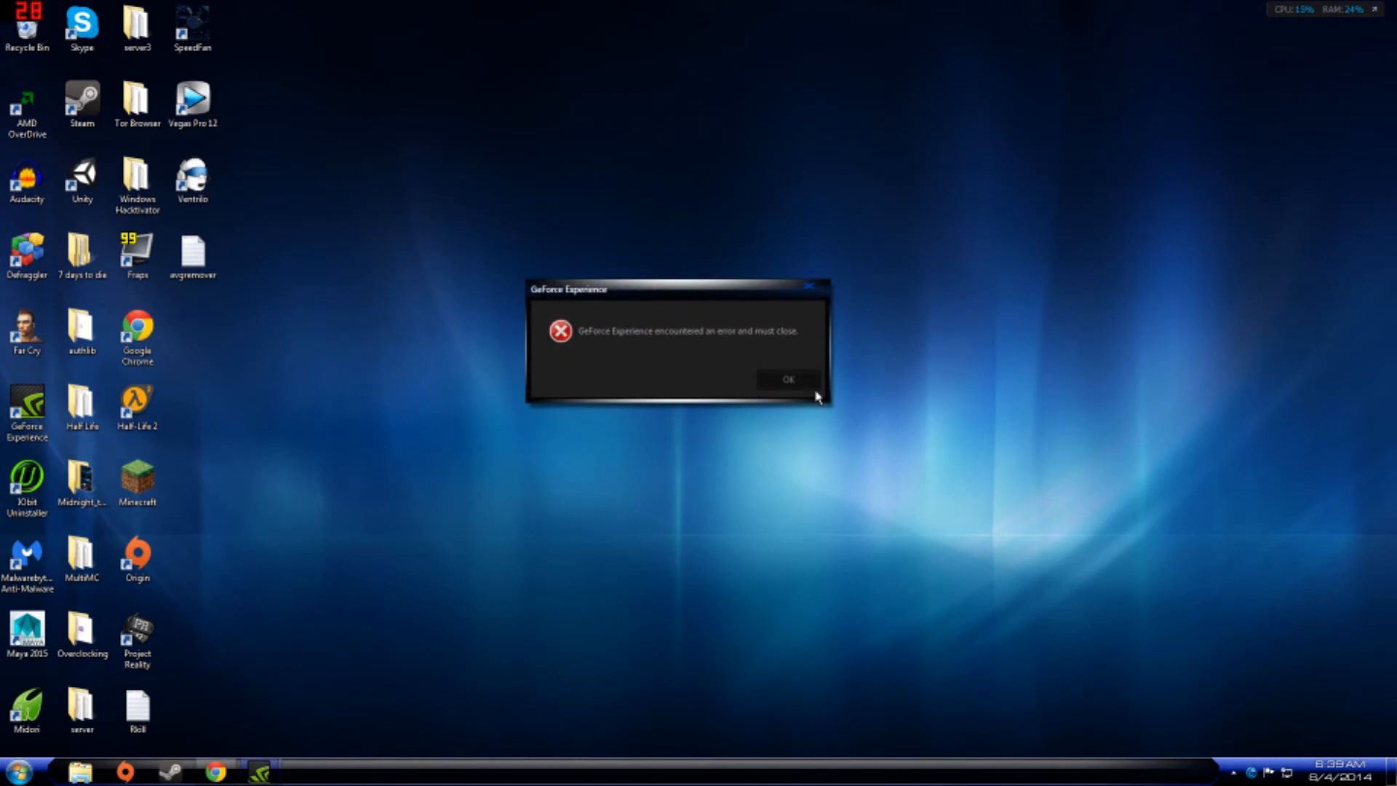
Step: Dismiss the GeForce Experience error and start a Start-menu search for cmd
click(785, 378)
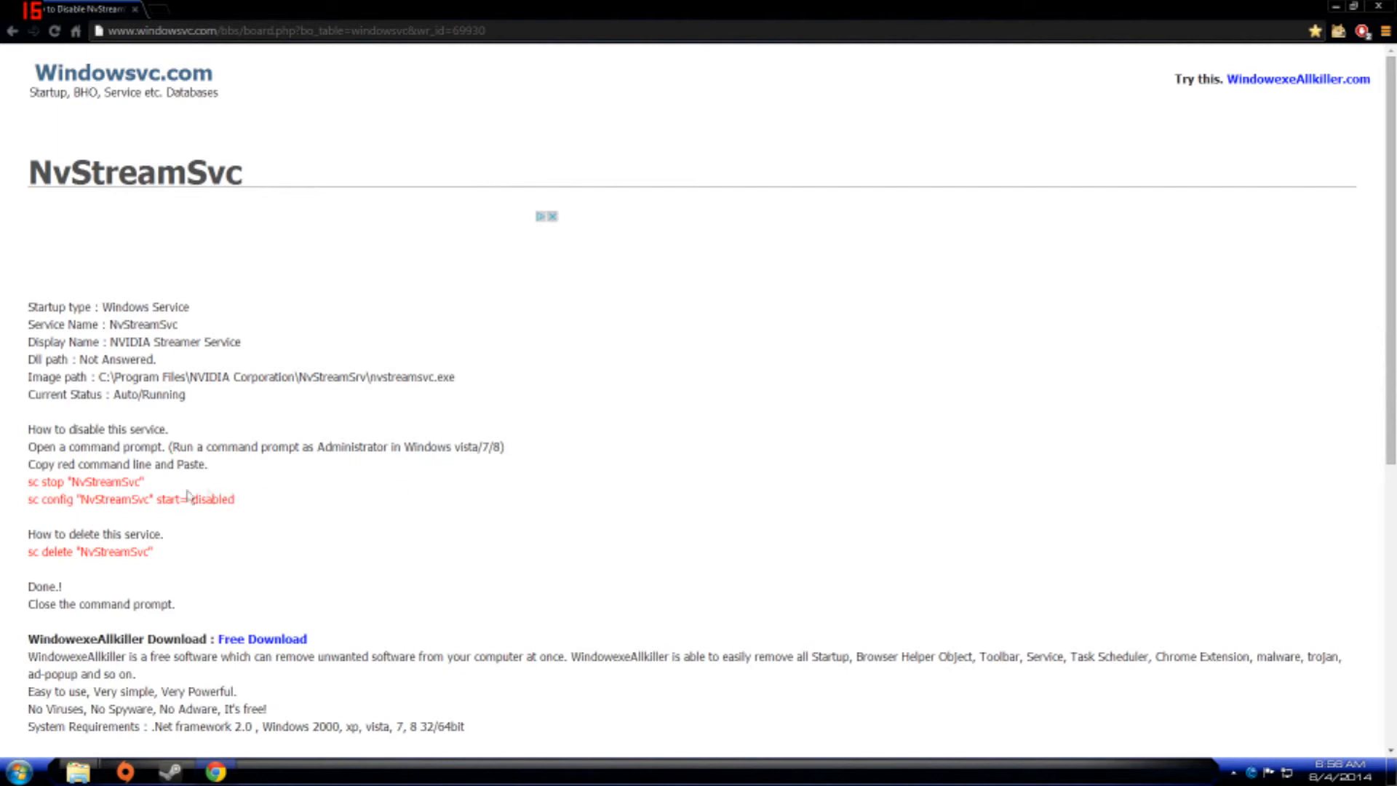
mouse_move(19, 493)
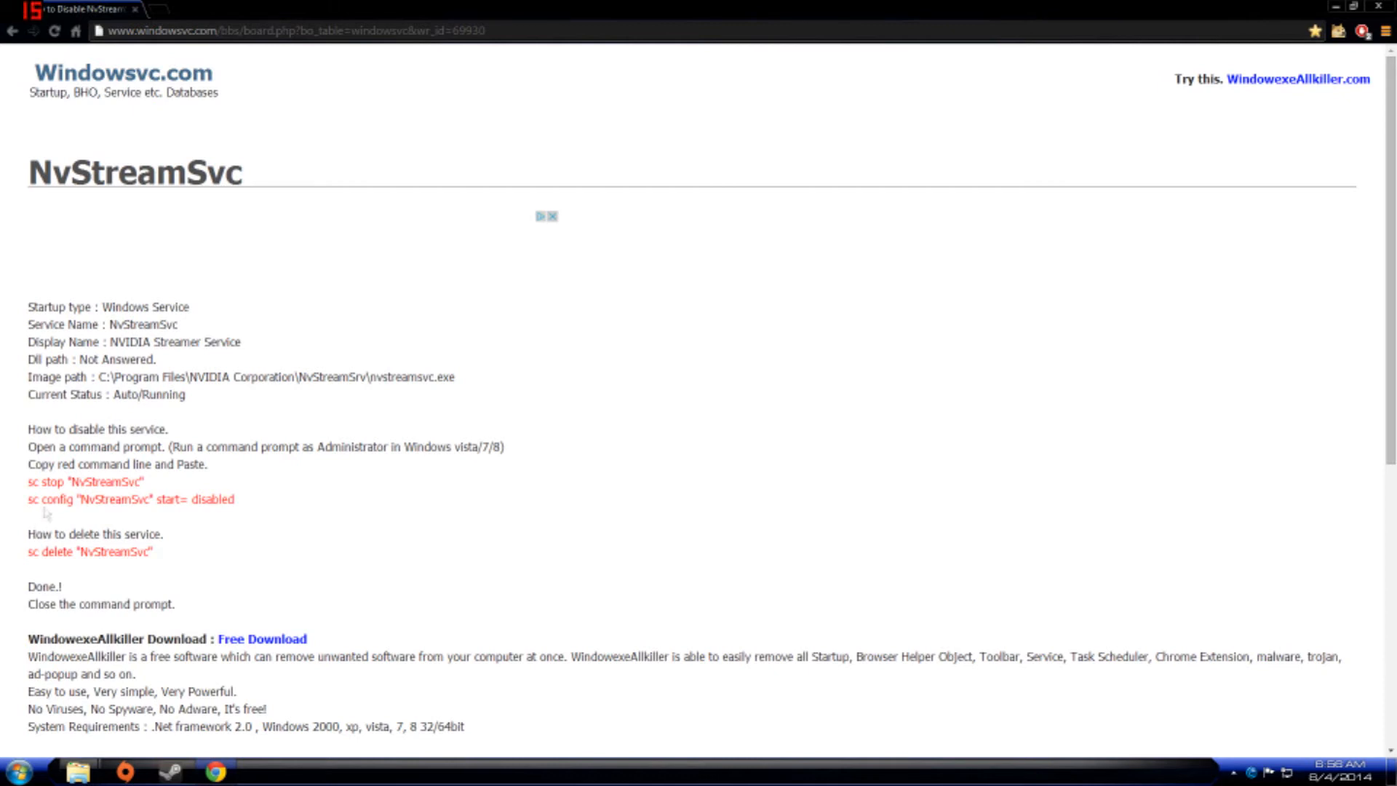
click(20, 769)
text(cmd)
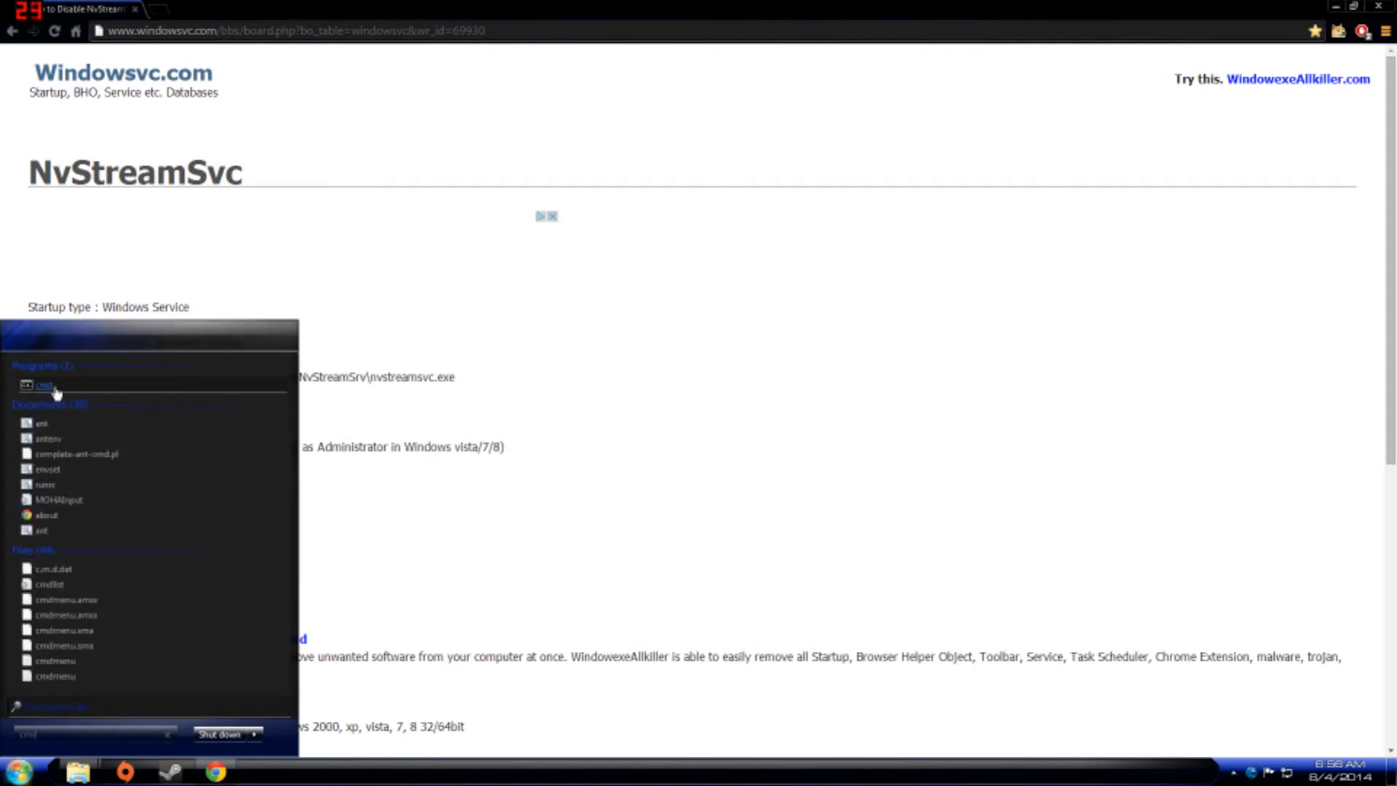
Step: Open the command prompt from search results and run sc stop "NvStreamSvc", which fails
click(47, 385)
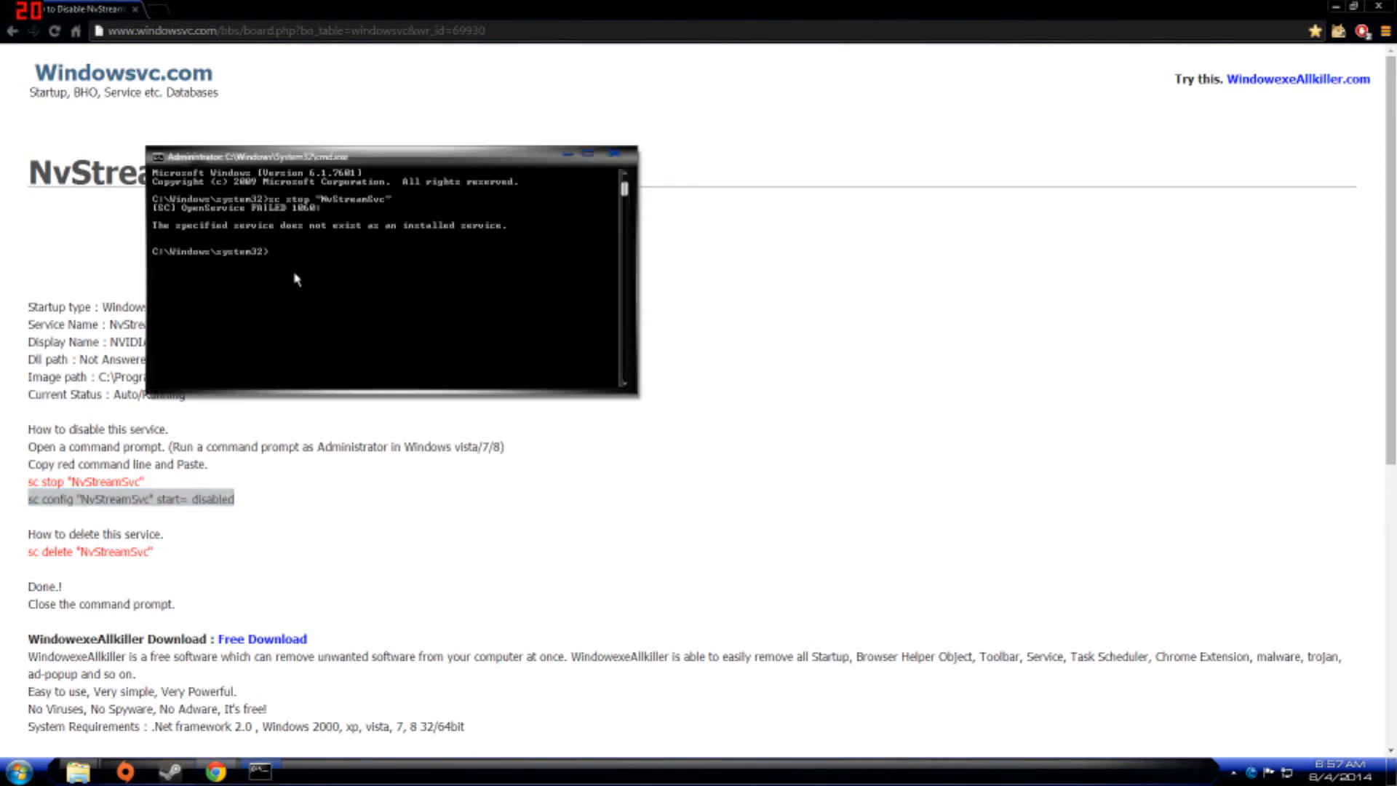
Step: Paste and run sc config "NvStreamSvc" start= disabled, then select the sc delete line
right_click(297, 279)
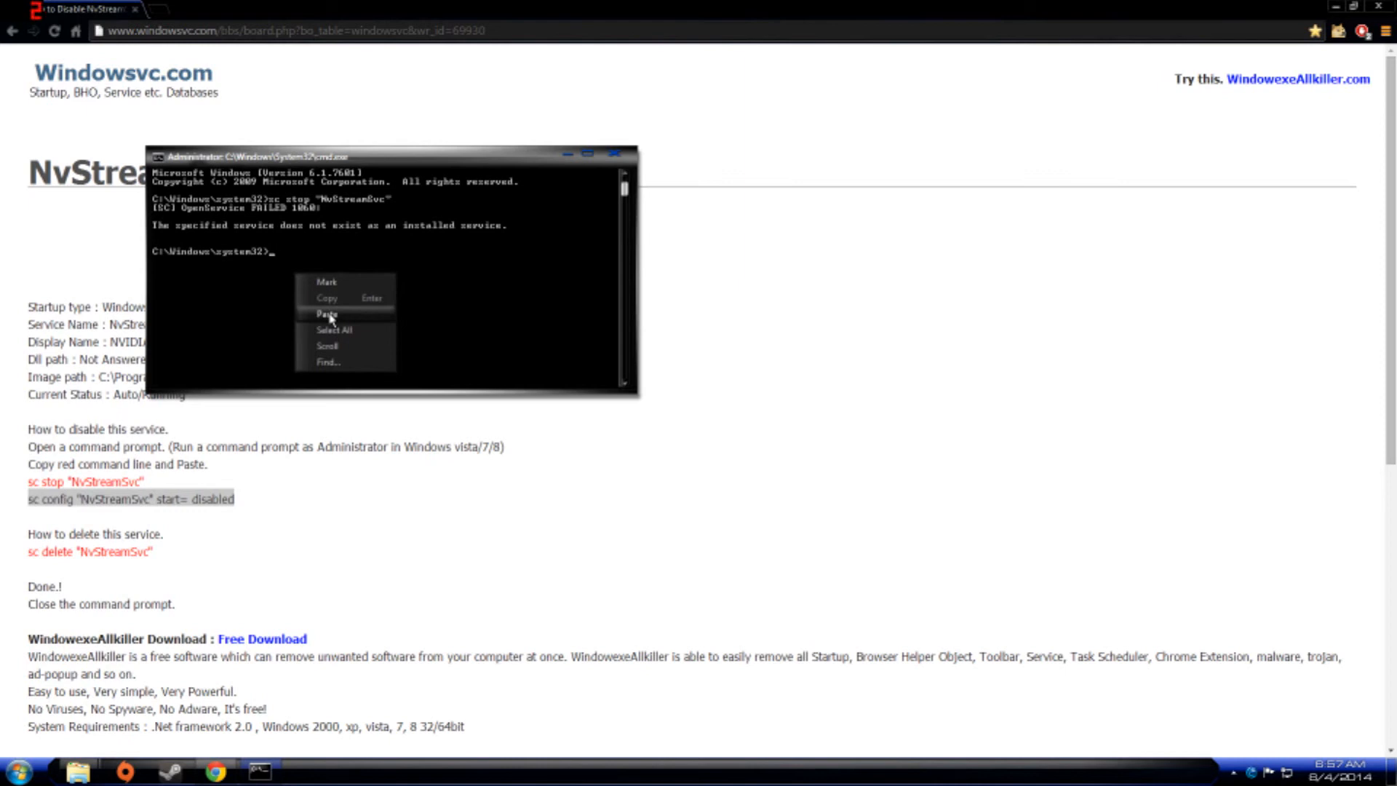
click(327, 313)
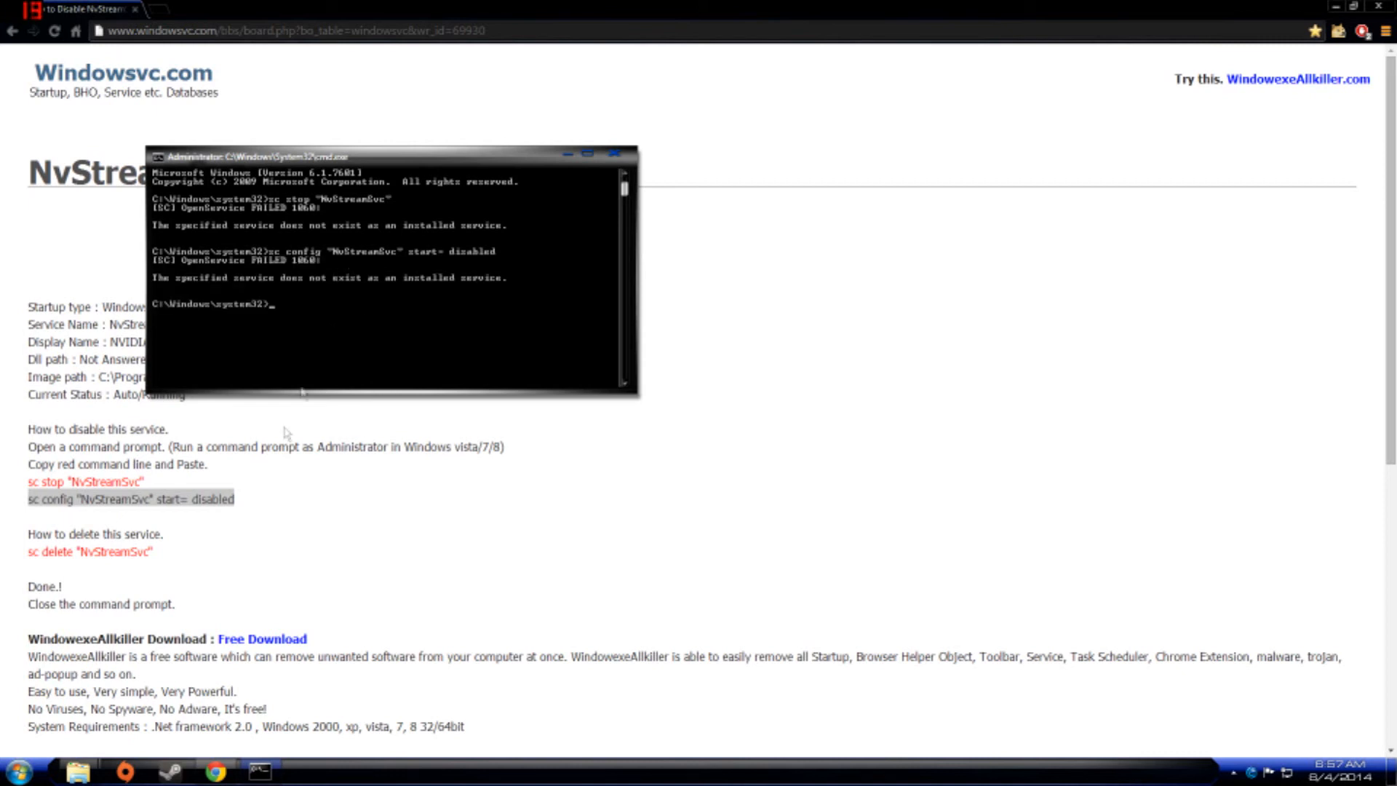
double_click(89, 551)
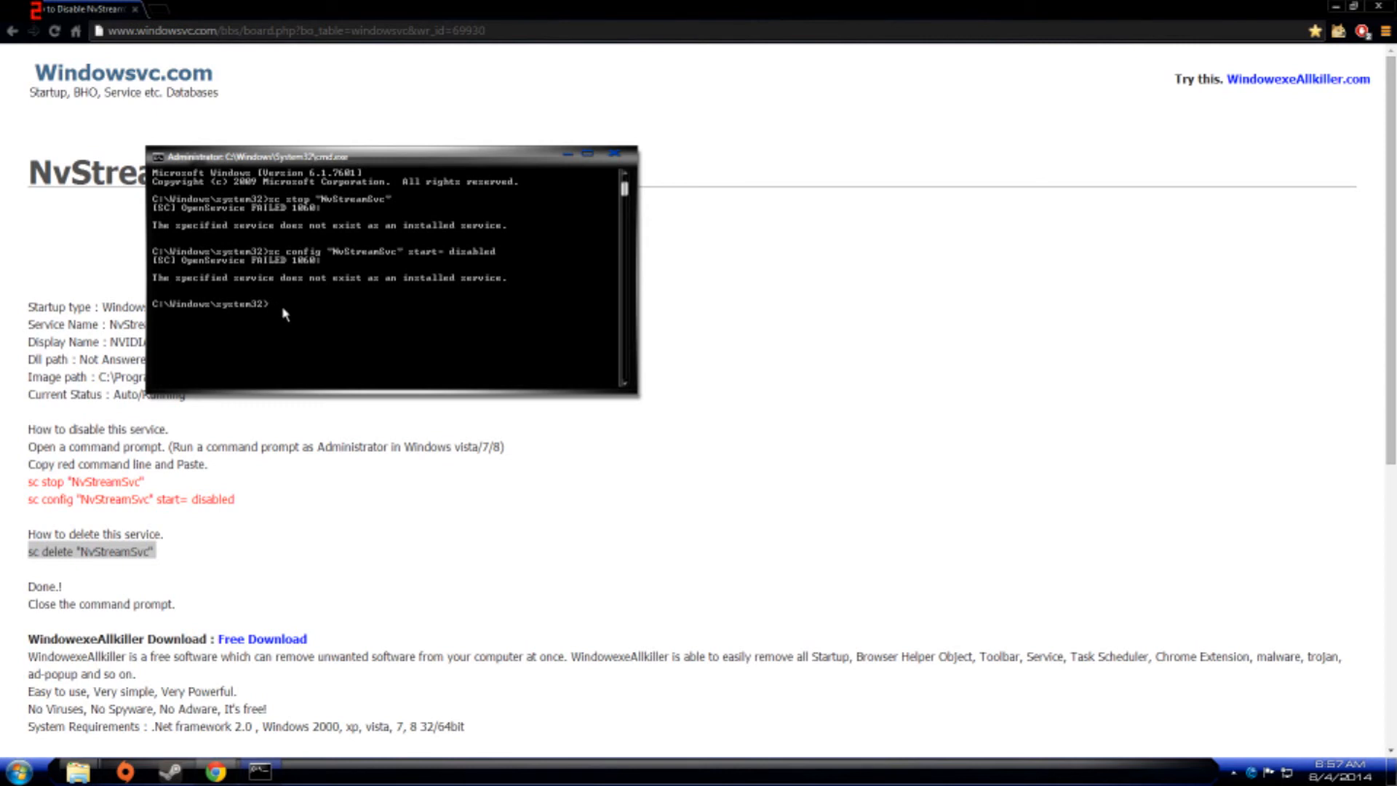
Step: Paste sc delete "NvStreamSvc" into the console, run it, and close all windows
right_click(285, 312)
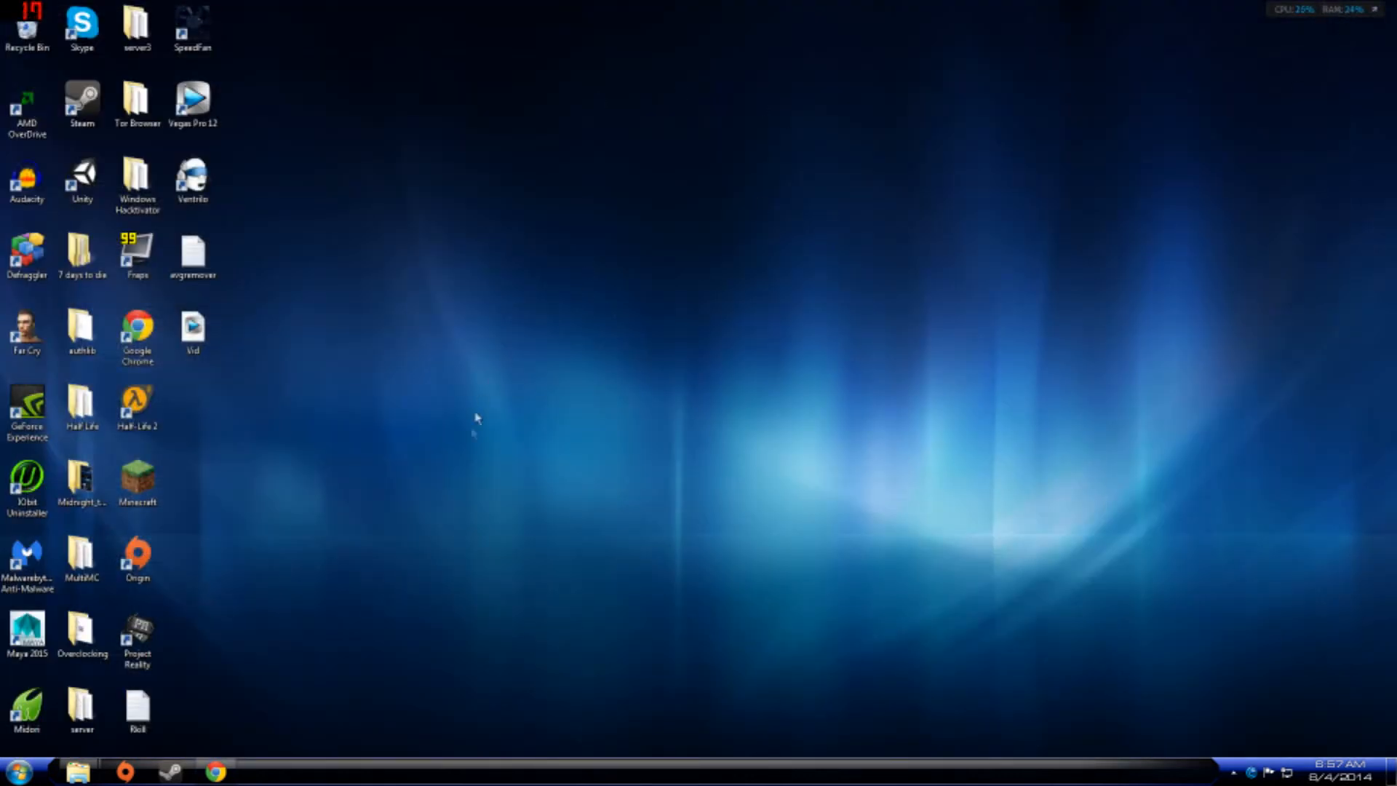
mouse_move(419, 537)
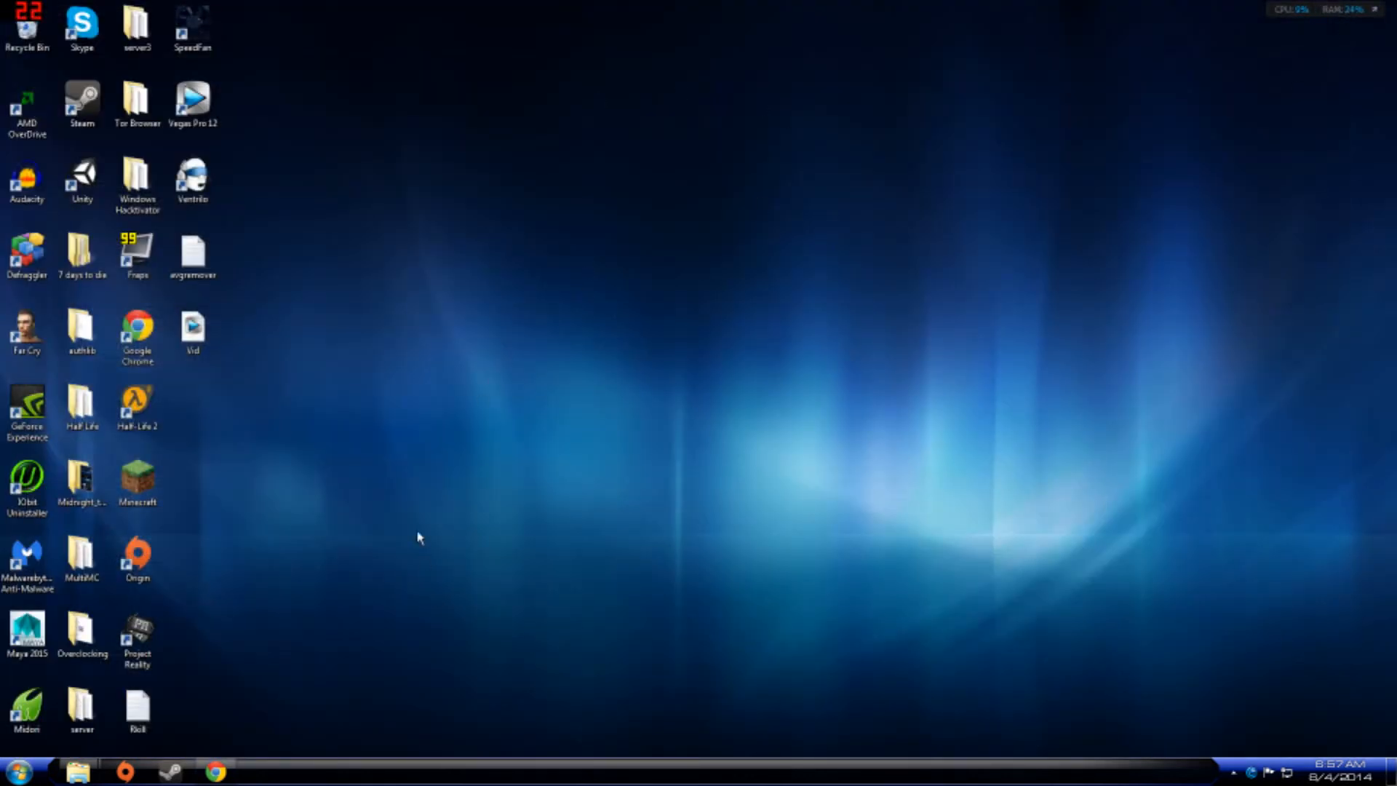